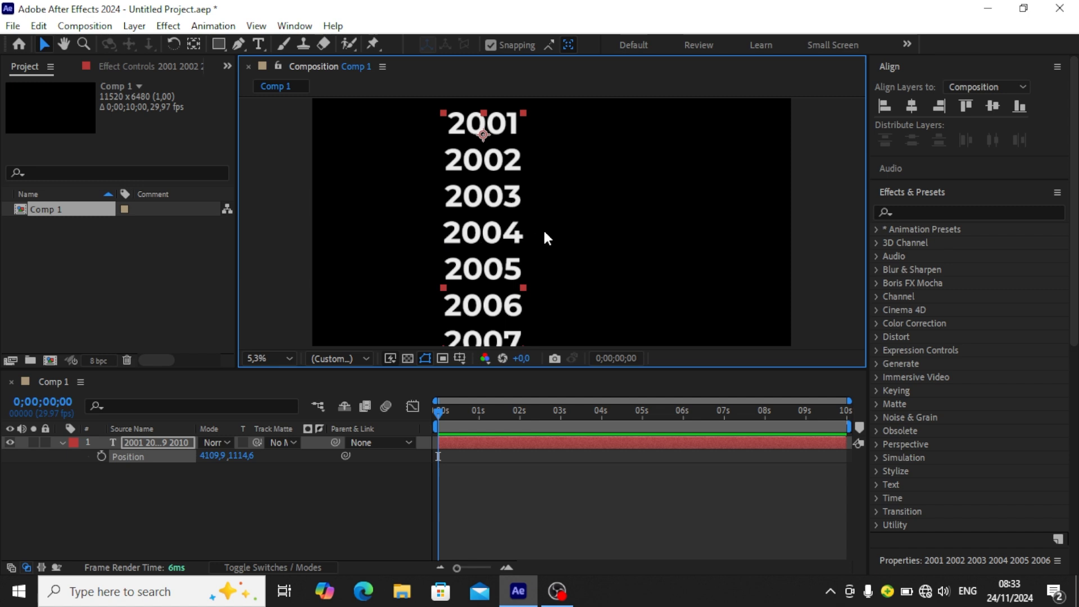
pyautogui.moveTo(461, 149)
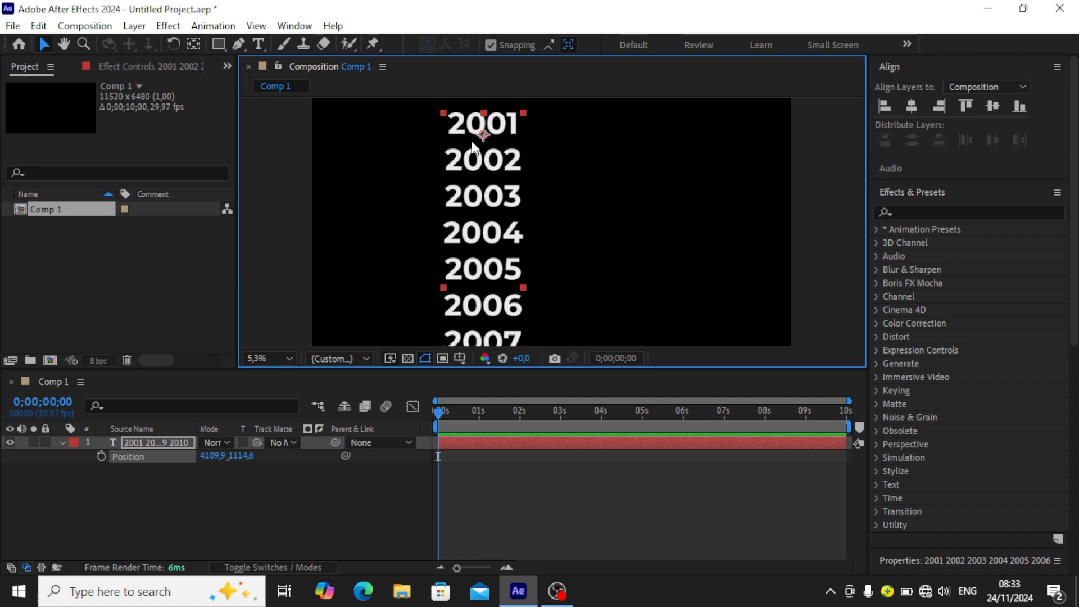
pyautogui.moveTo(481, 157)
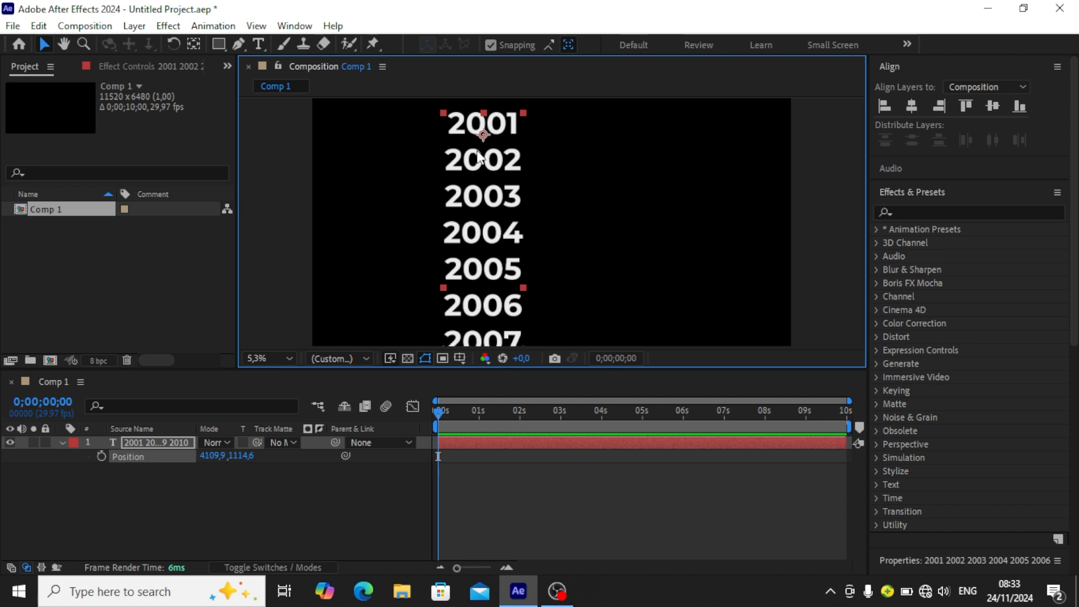
pyautogui.moveTo(842, 167)
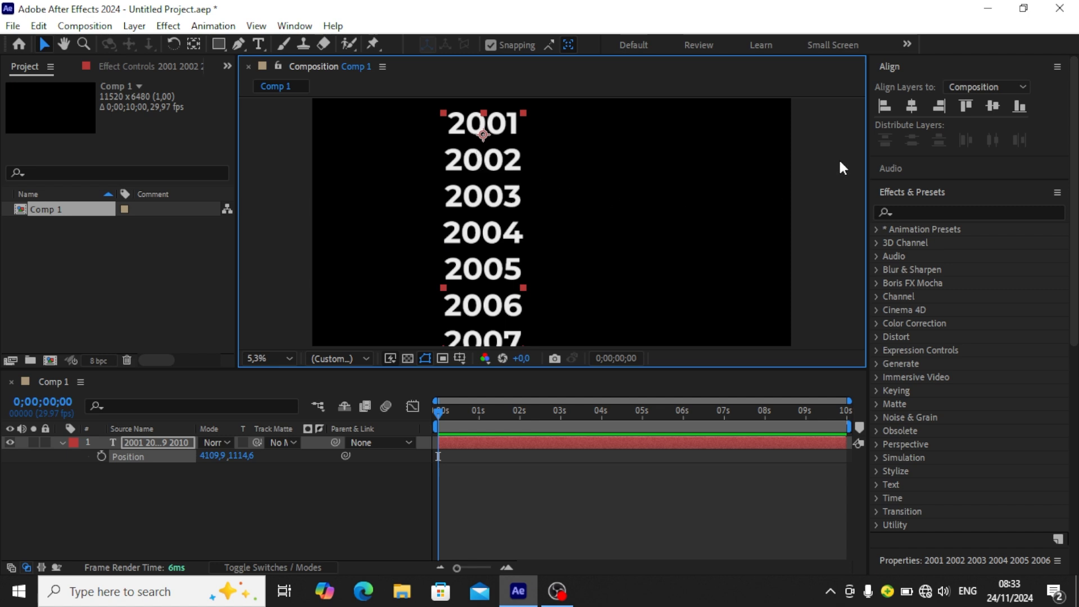
# - Scroll the timeline to reach the year text layer's Position property
pyautogui.scroll(-3)
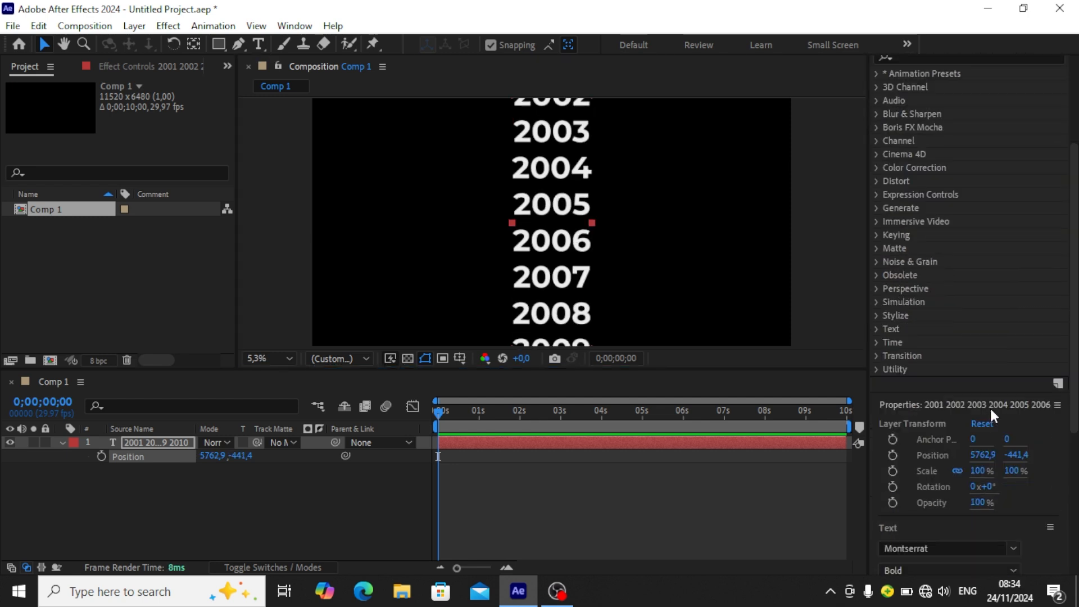
pyautogui.scroll(-3)
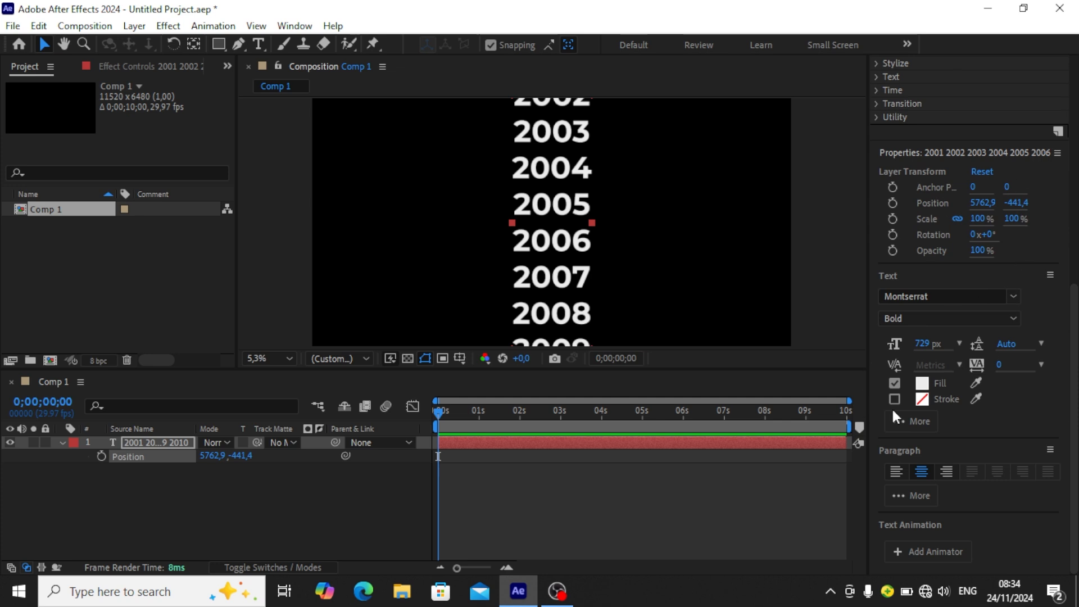
pyautogui.moveTo(1013, 372)
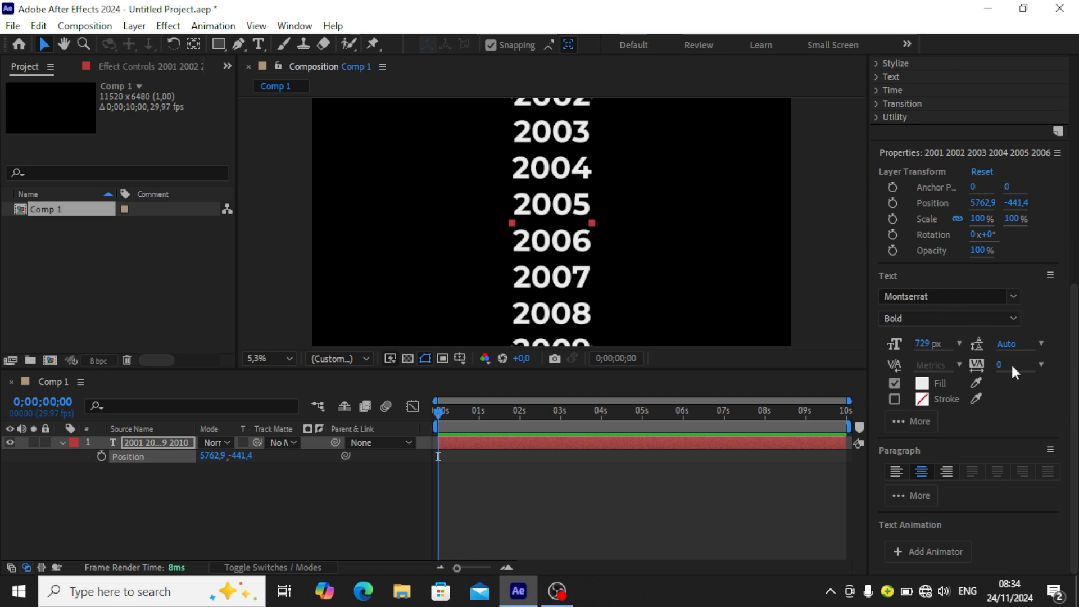
pyautogui.moveTo(895, 382)
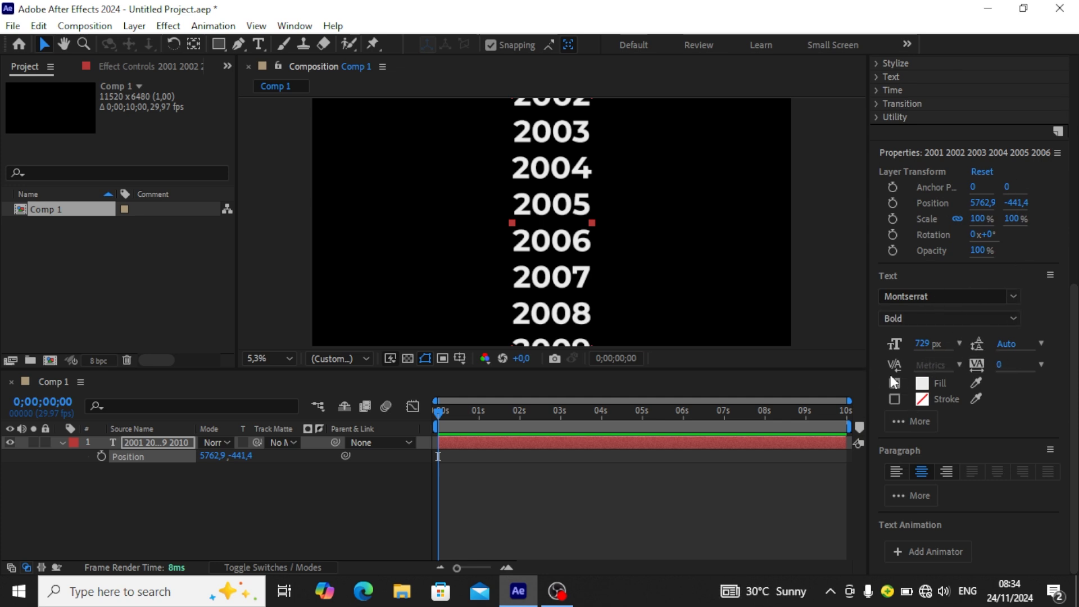
pyautogui.click(895, 383)
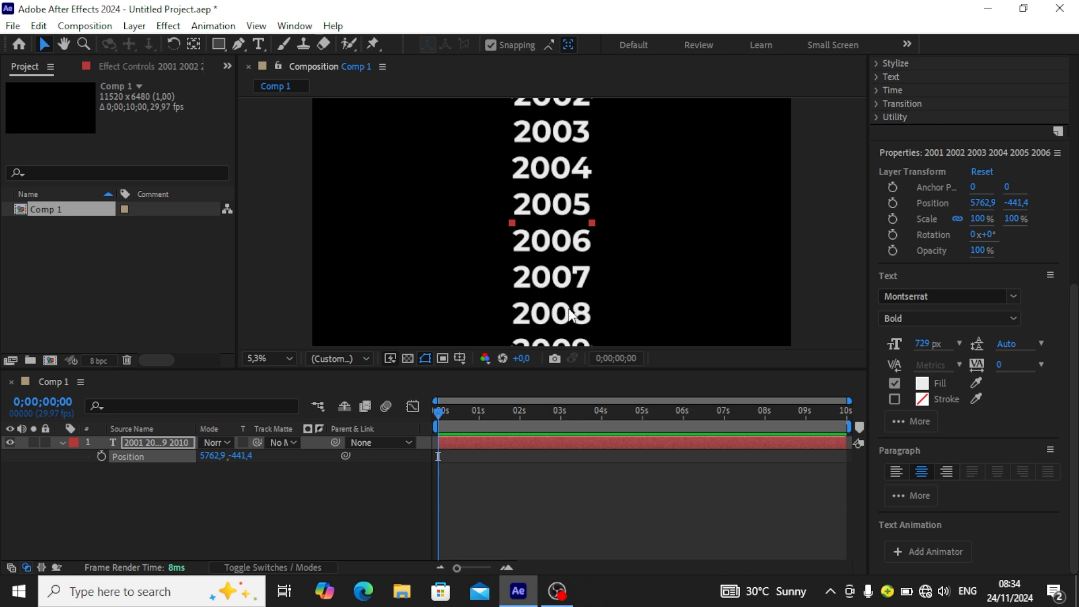
pyautogui.moveTo(460, 359)
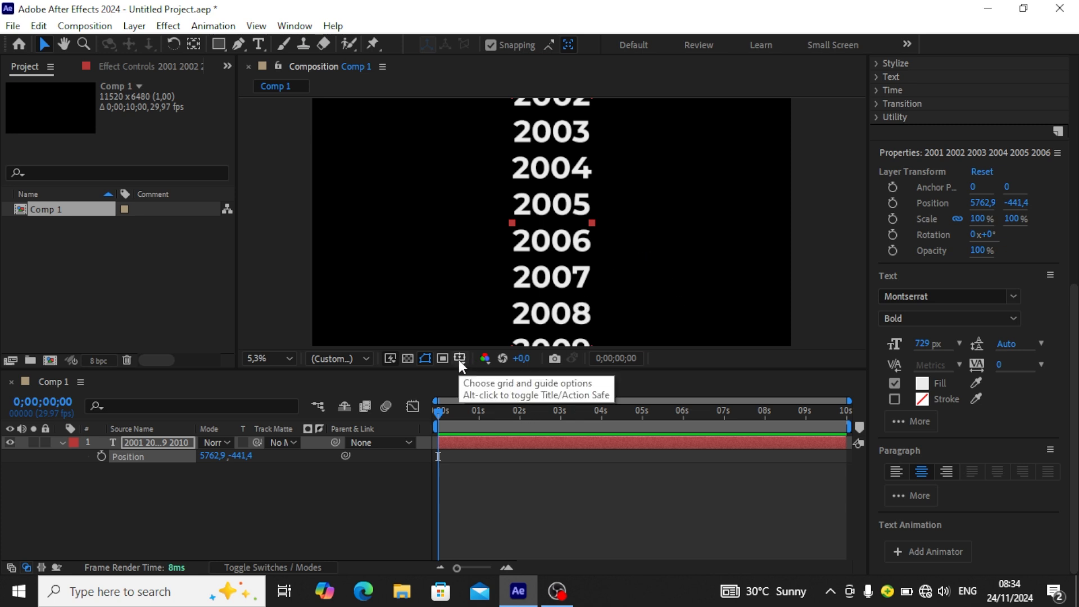
# - Turn on Title/Action Safe guides from the viewer's grid and guide options
pyautogui.click(460, 358)
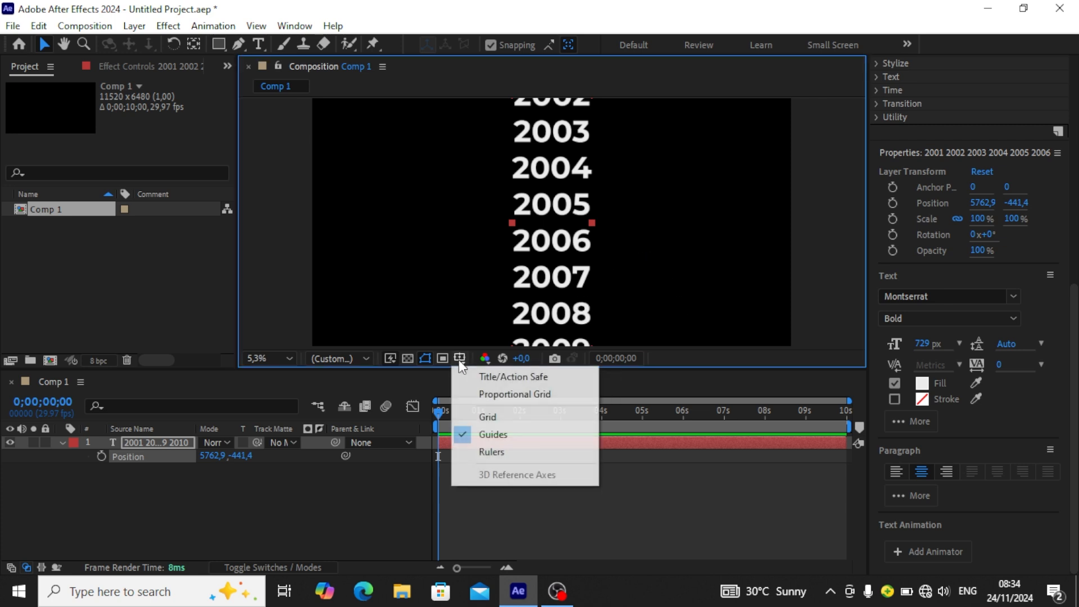
pyautogui.moveTo(512, 377)
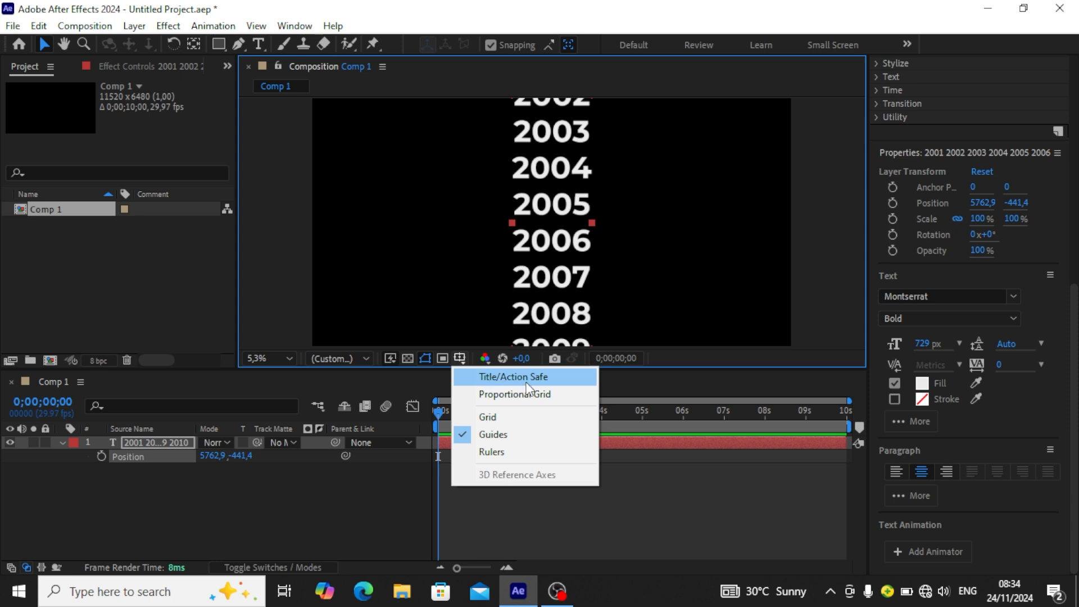
pyautogui.click(513, 376)
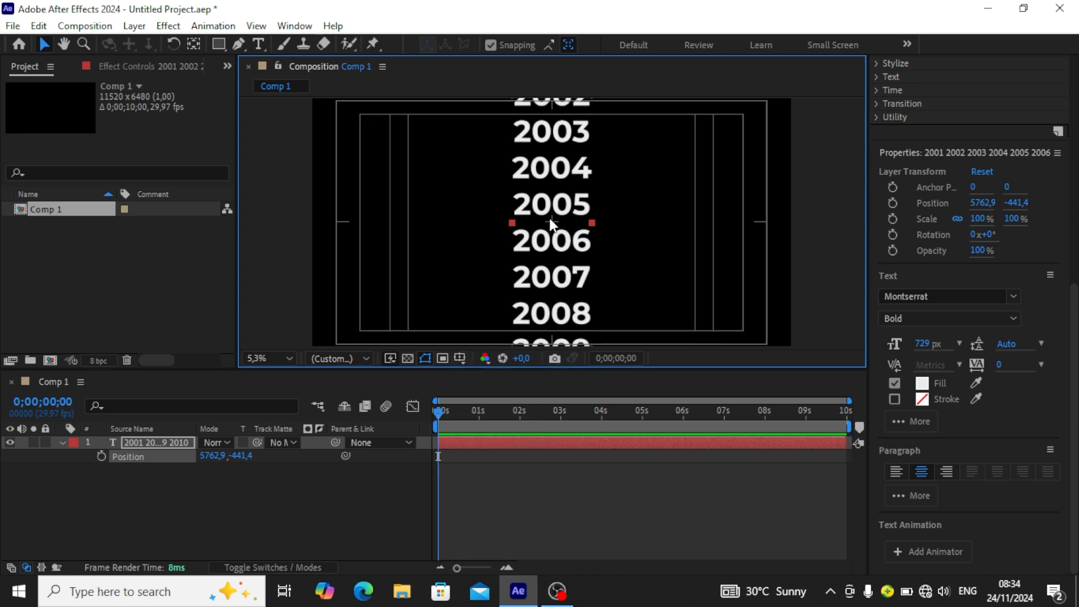
pyautogui.moveTo(357, 246)
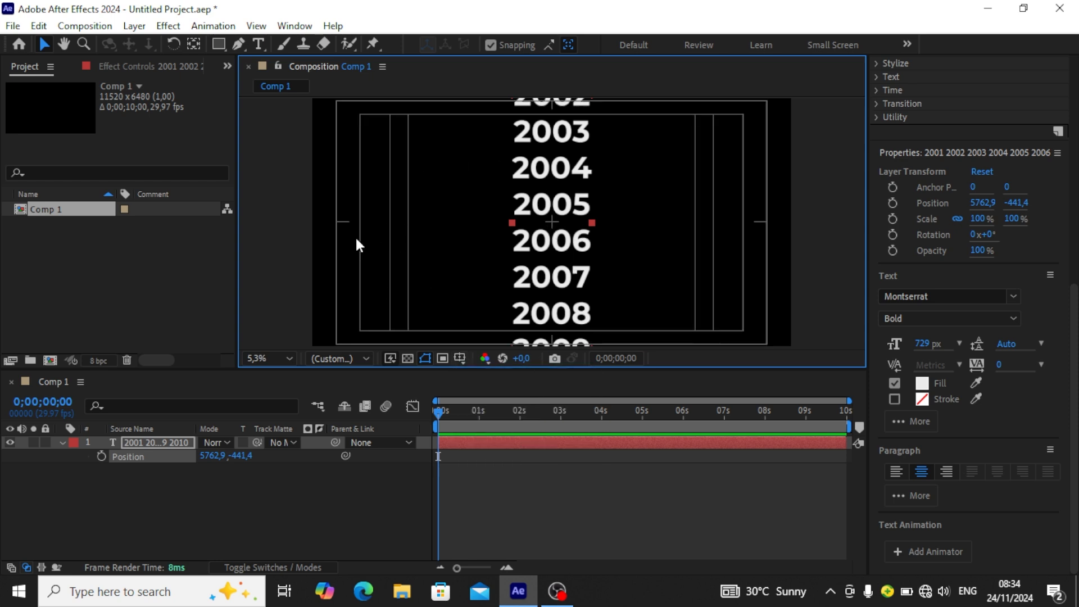
pyautogui.moveTo(559, 215)
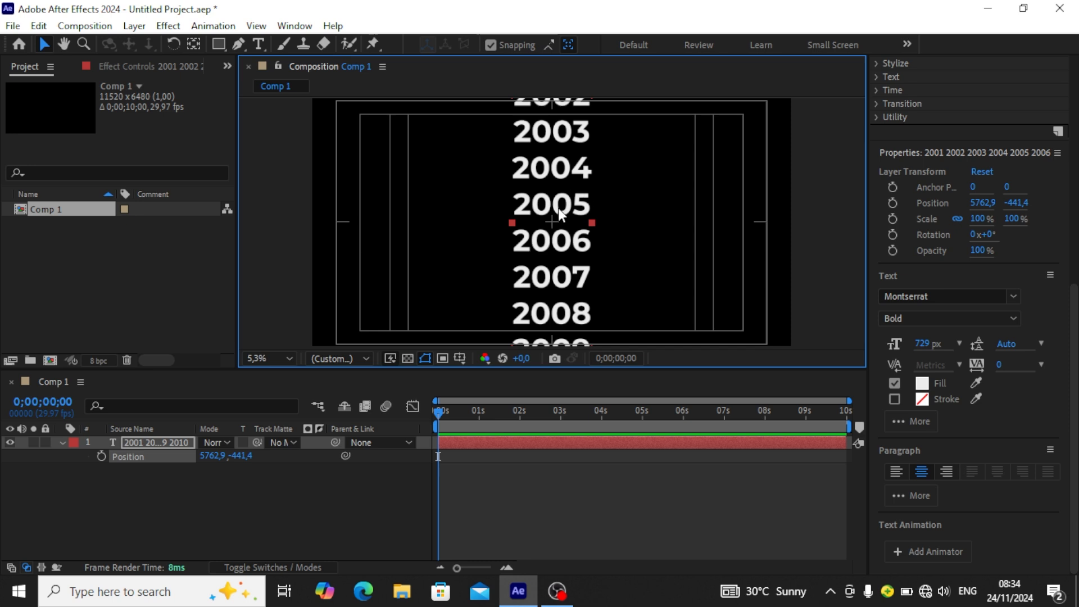
pyautogui.moveTo(279, 470)
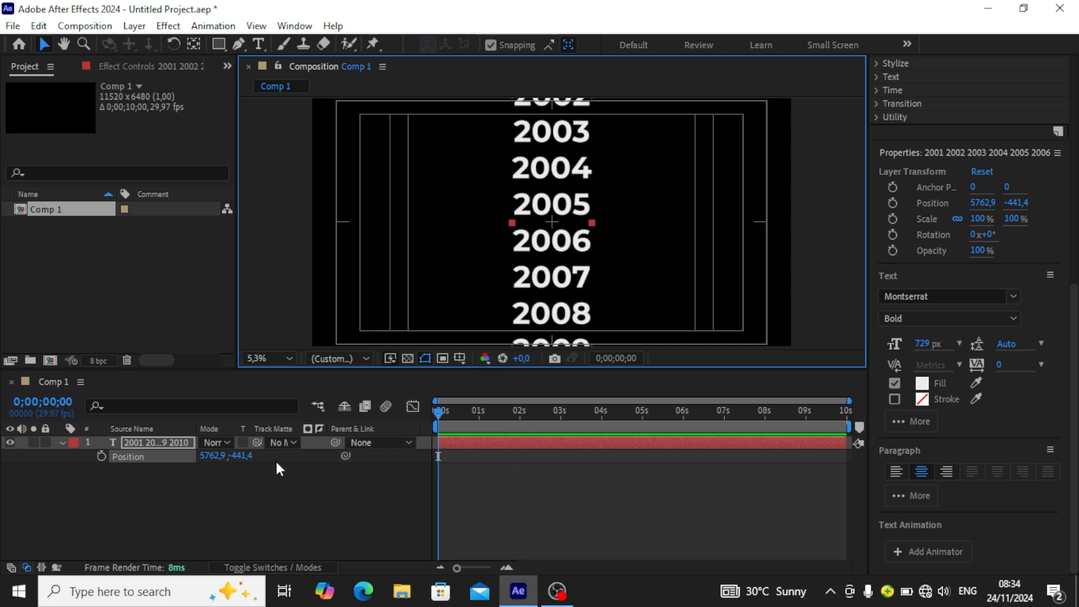
pyautogui.moveTo(563, 224)
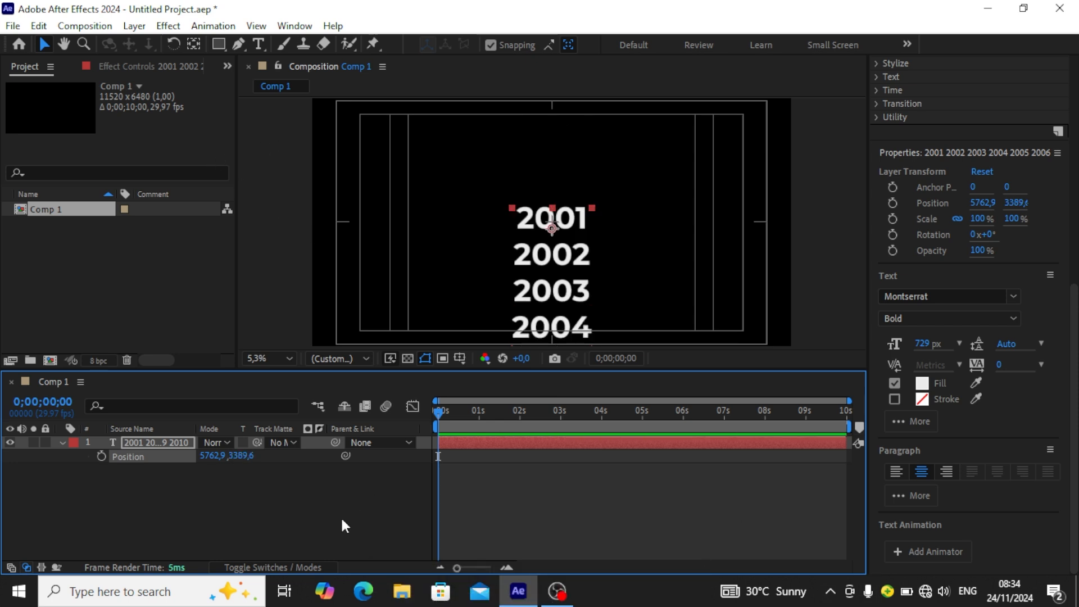
pyautogui.moveTo(176, 508)
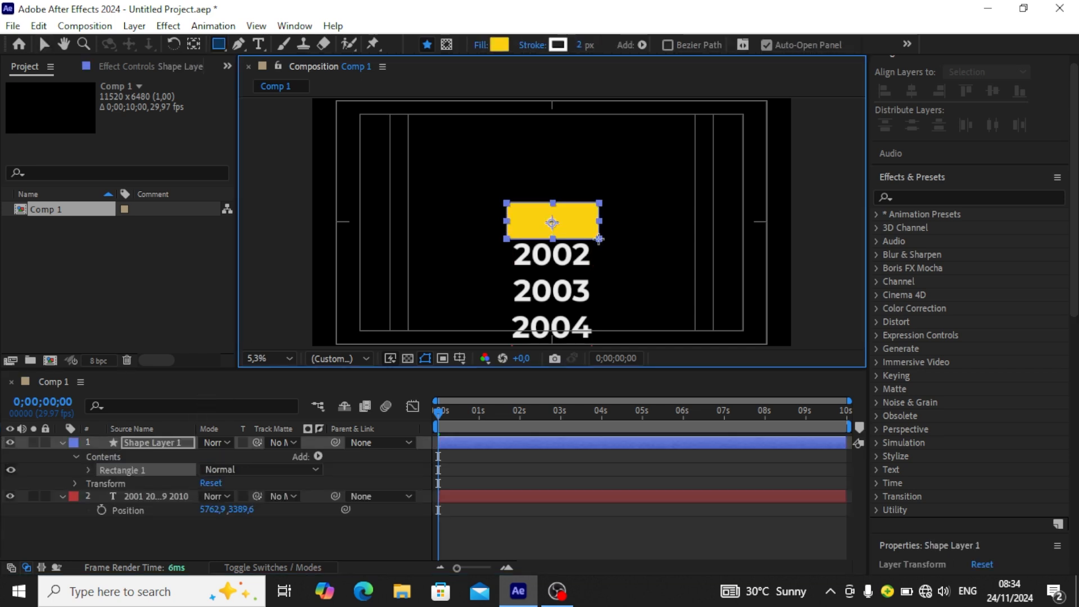
# - Switch back to the Selection tool after drawing the rectangle over 2001
pyautogui.click(676, 223)
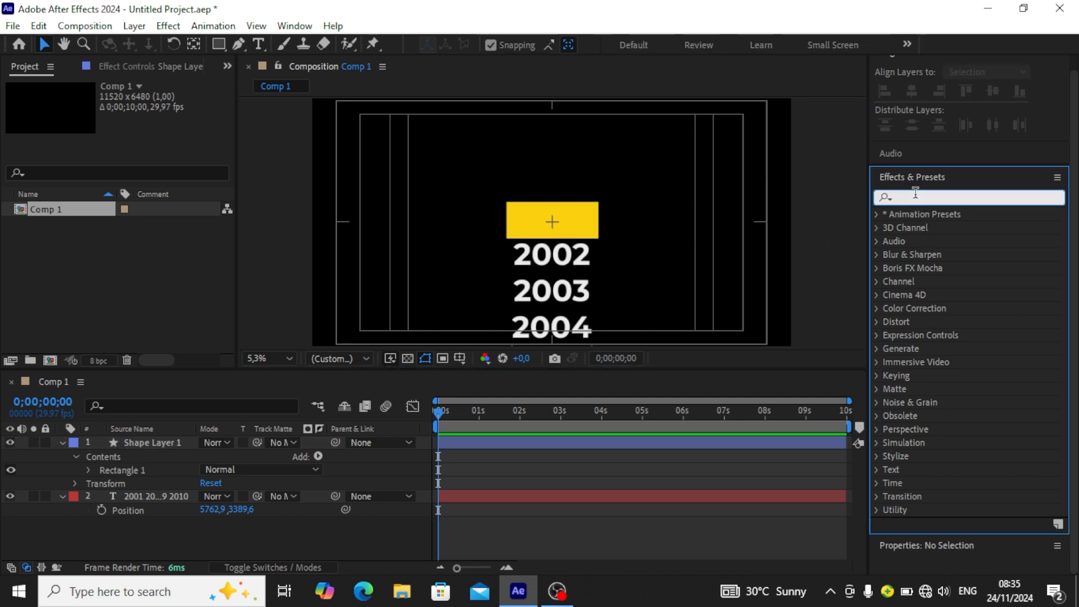
# - Apply Gaussian Blur to Shape Layer 1 and set Blurriness to 100
pyautogui.write('gau')
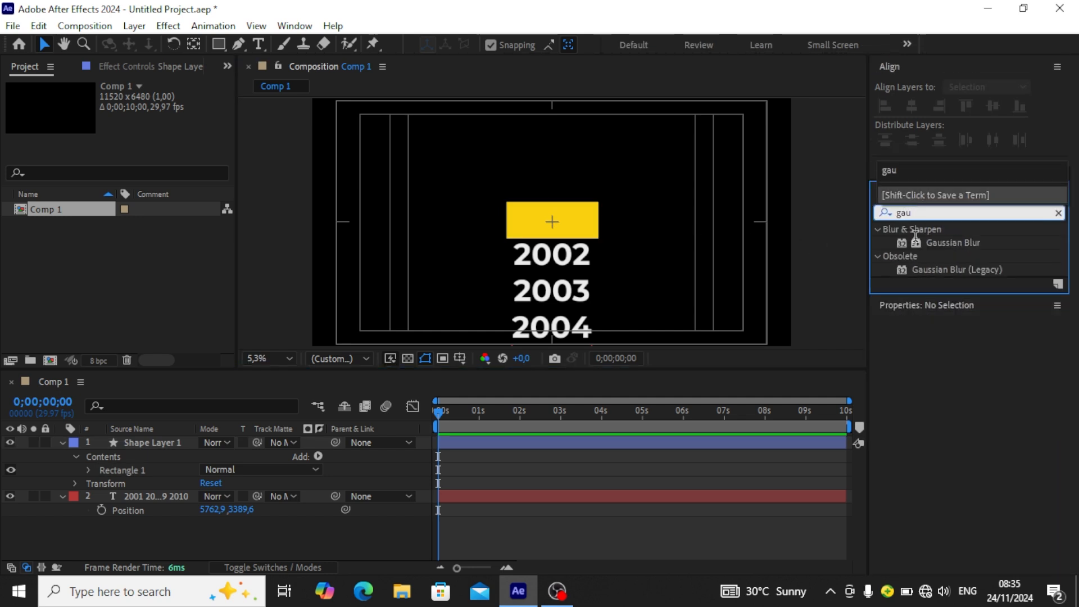
pyautogui.moveTo(908, 276)
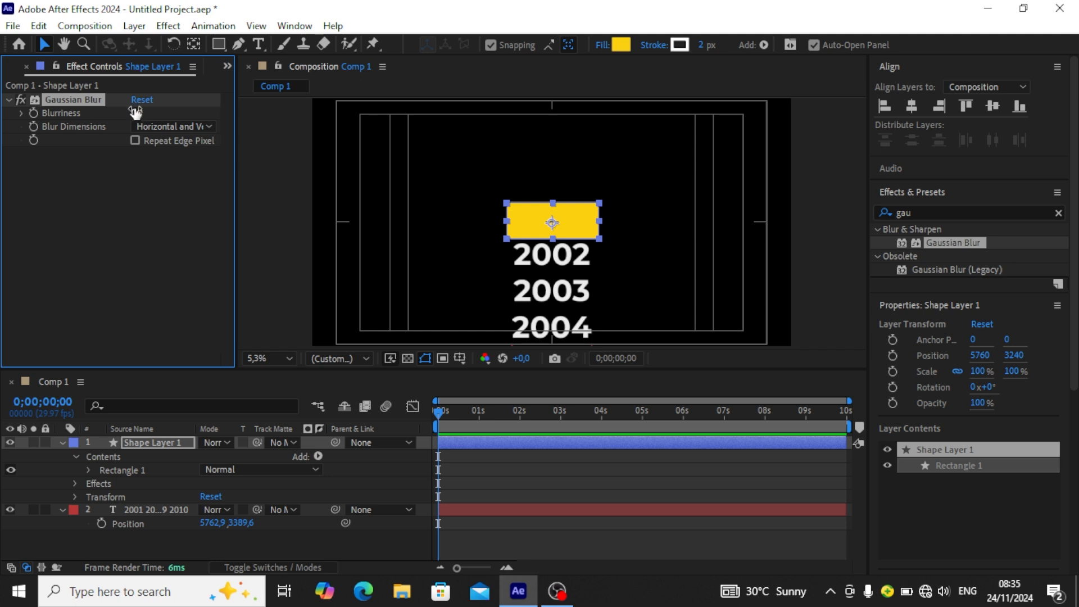
pyautogui.doubleClick(142, 113)
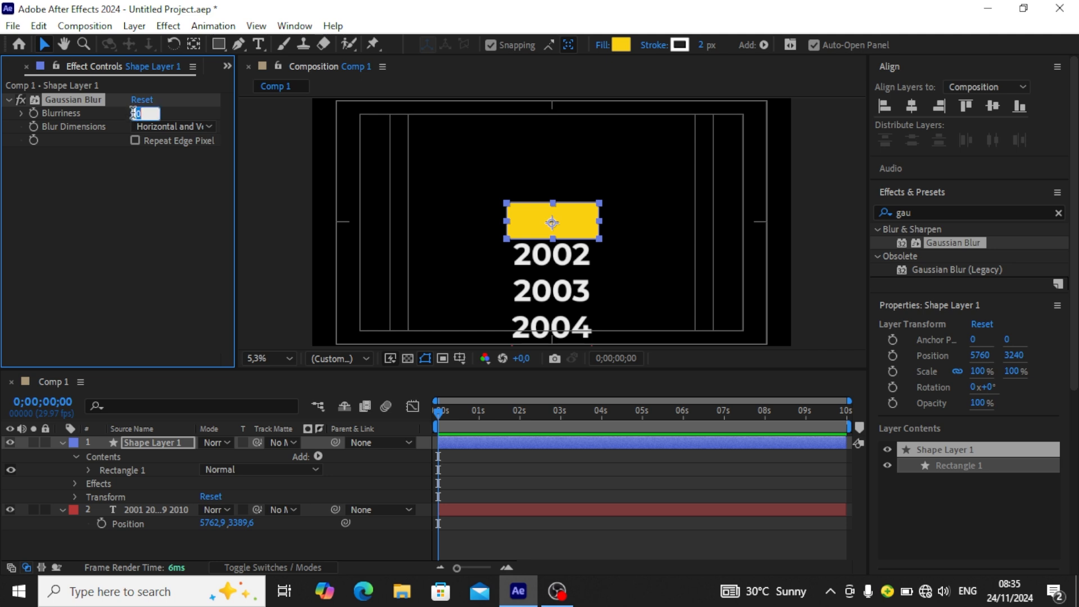
pyautogui.write('100')
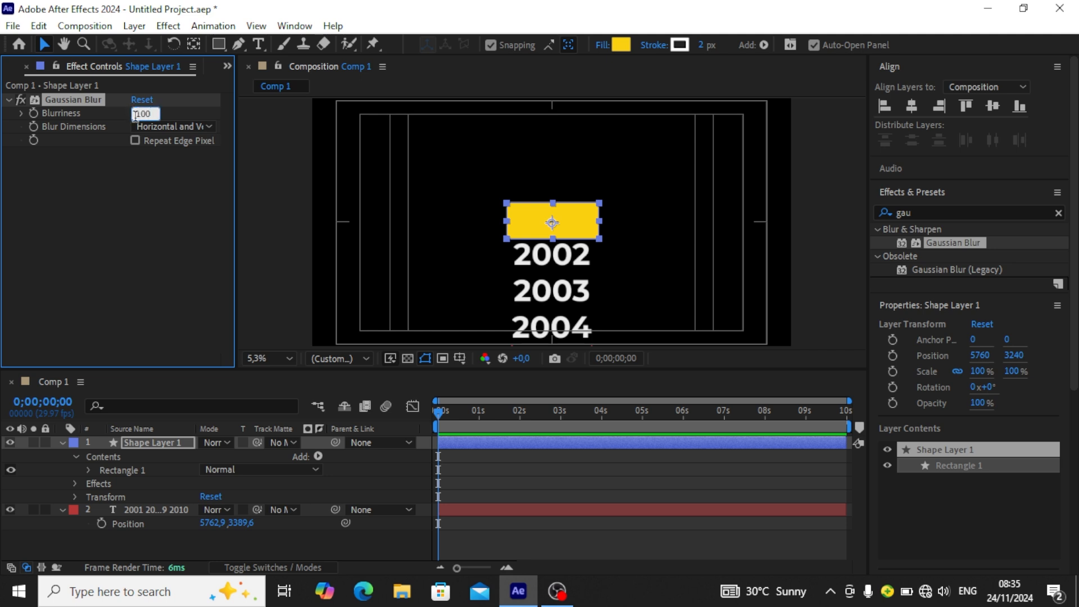
pyautogui.press('Return')
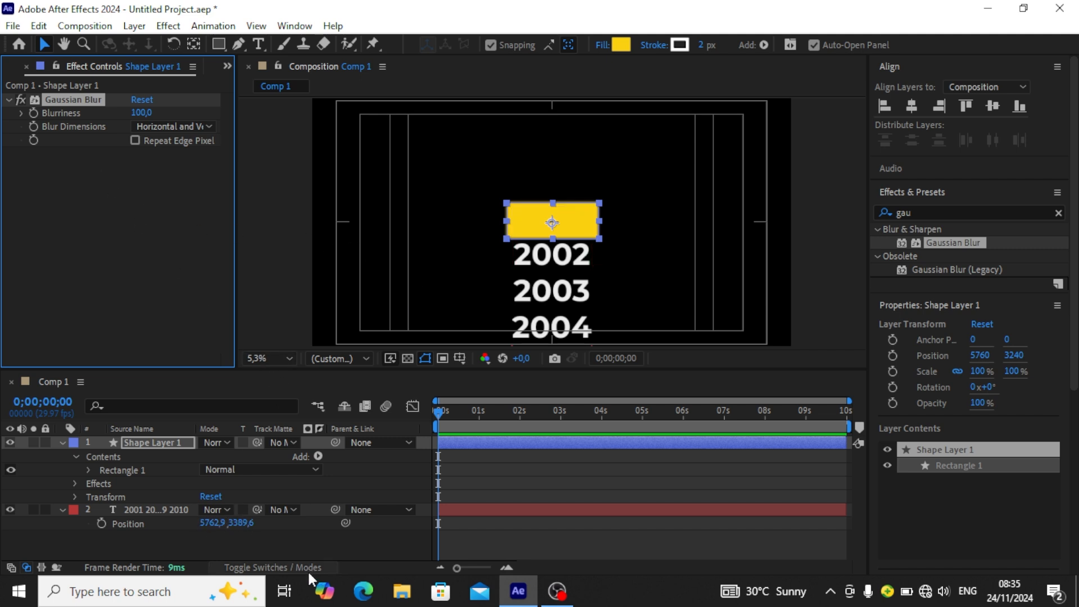
pyautogui.moveTo(288, 576)
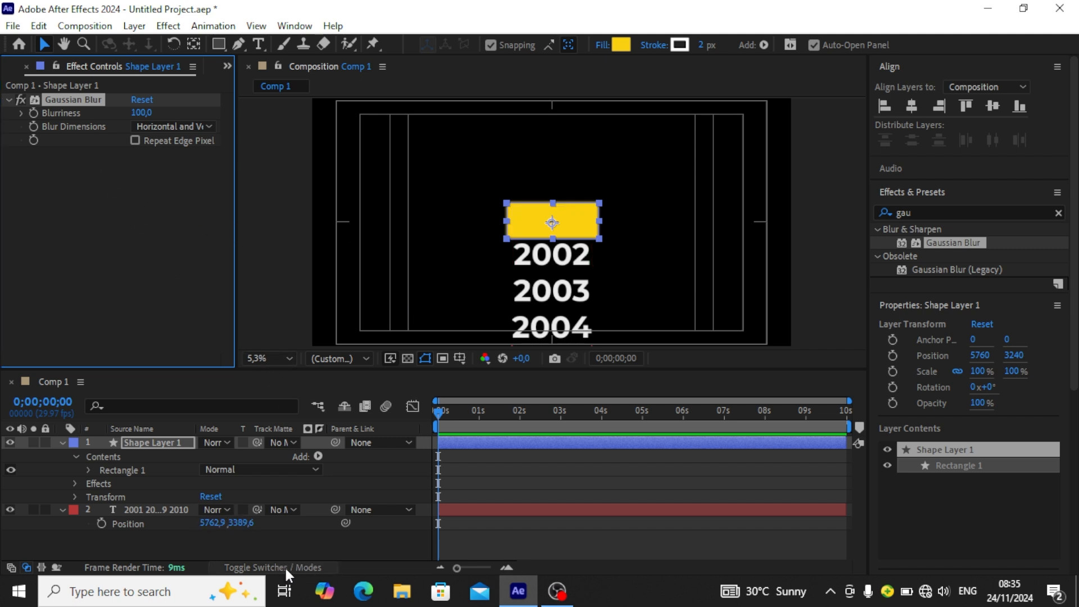
# - Set the year text layer's Track Matte to 1. Shape Layer 1 via the Modes columns
pyautogui.click(261, 567)
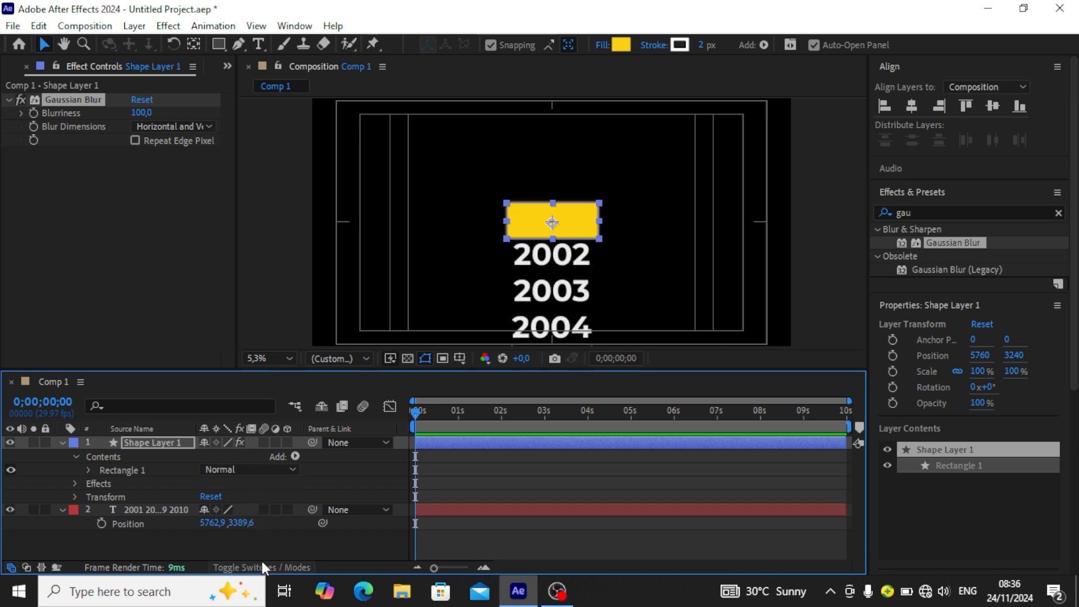
pyautogui.click(261, 567)
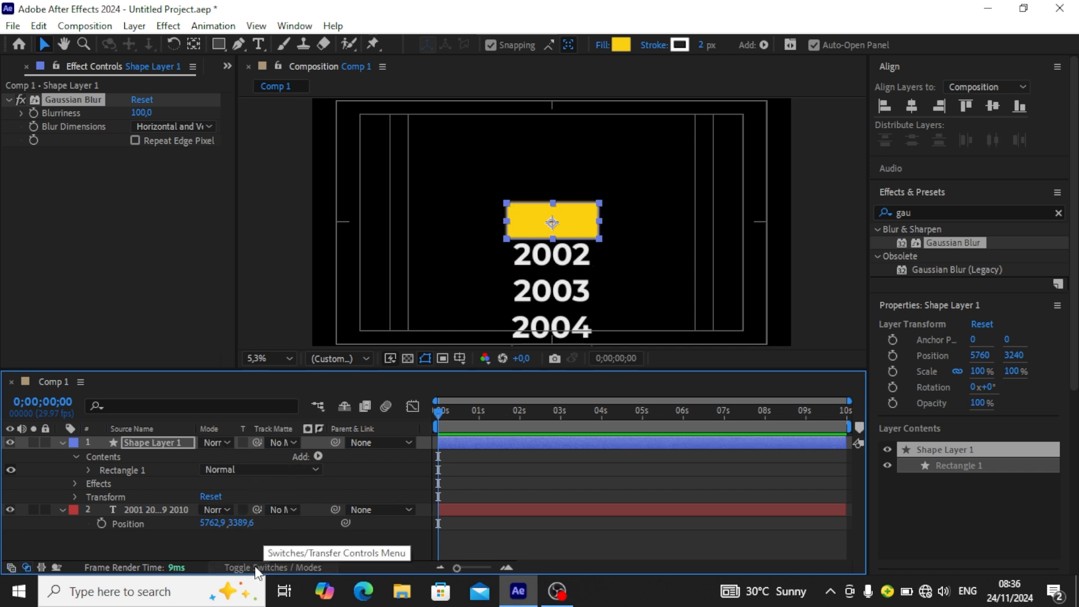
pyautogui.moveTo(269, 434)
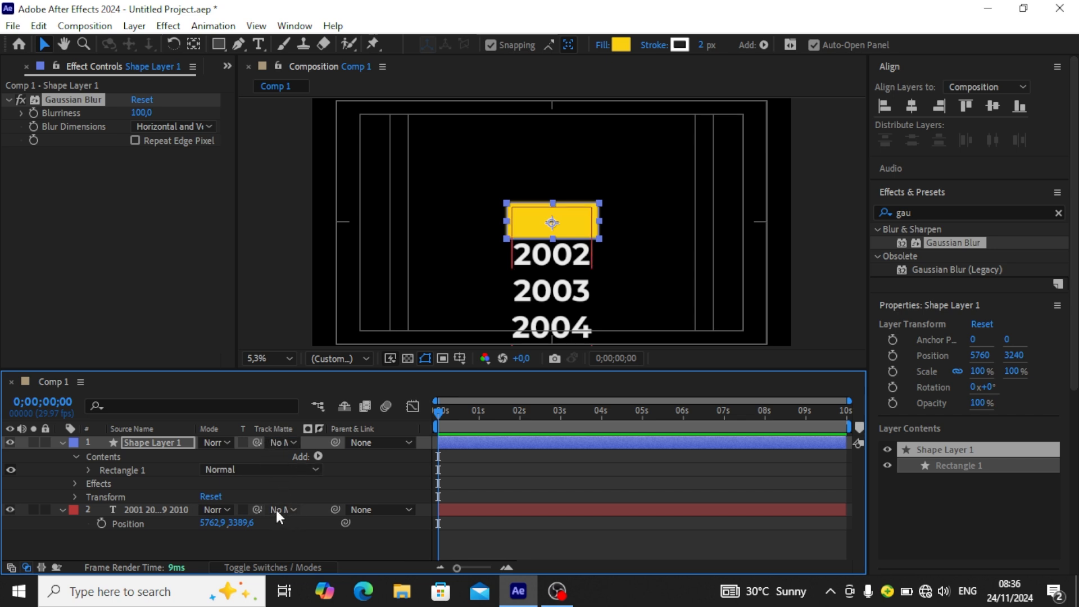
pyautogui.click(282, 509)
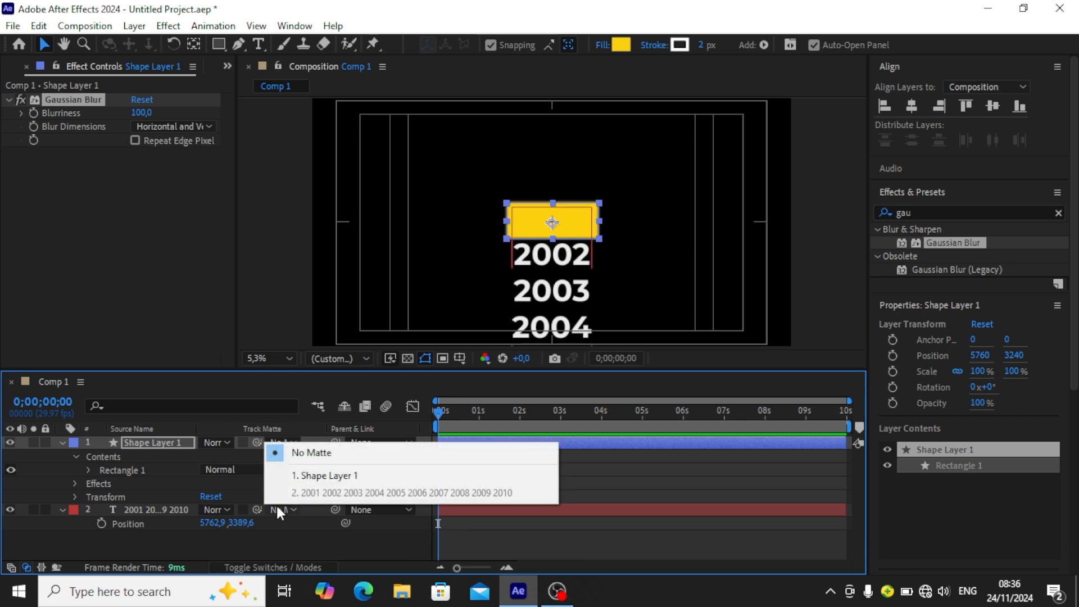
pyautogui.moveTo(324, 476)
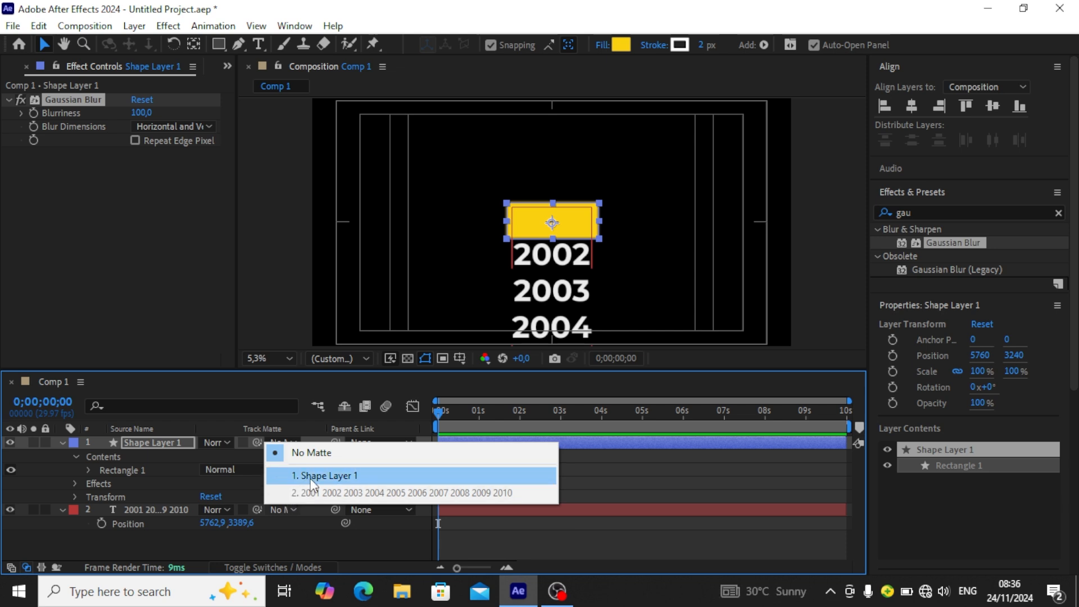
pyautogui.click(326, 475)
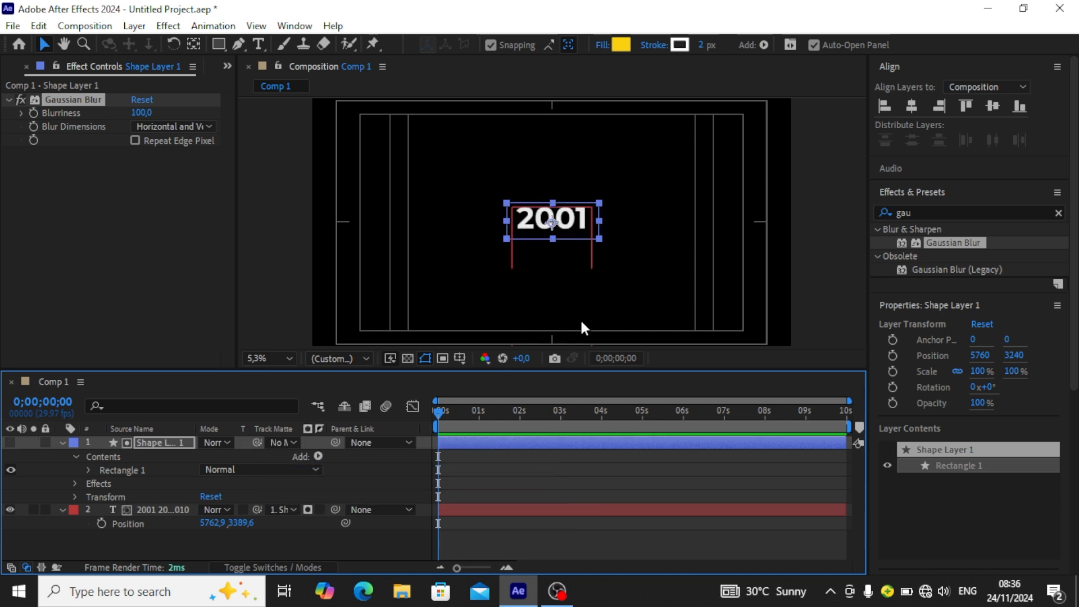
pyautogui.moveTo(576, 295)
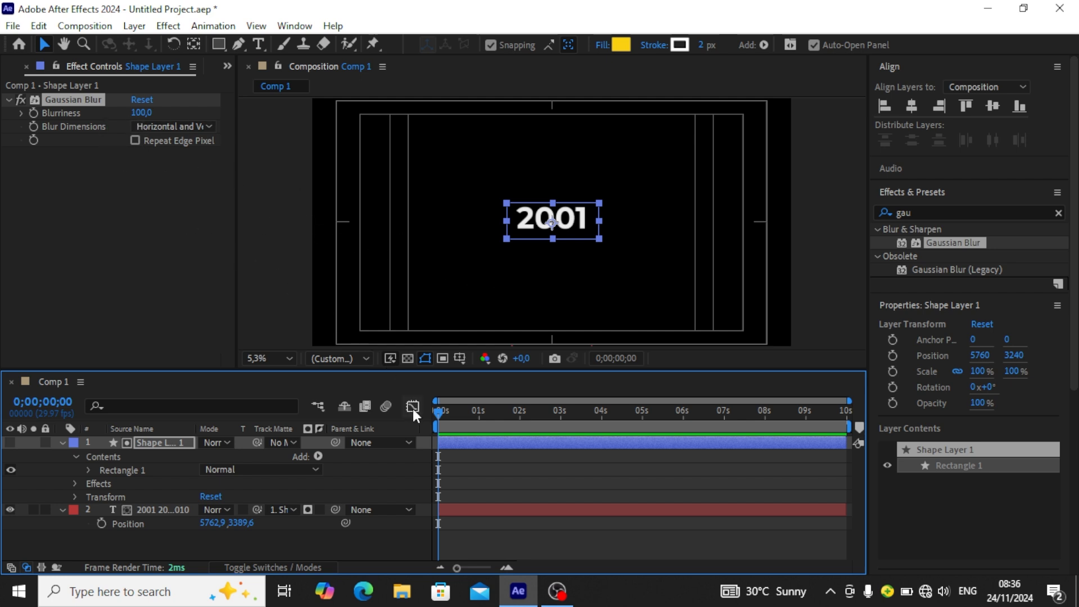
pyautogui.moveTo(518, 257)
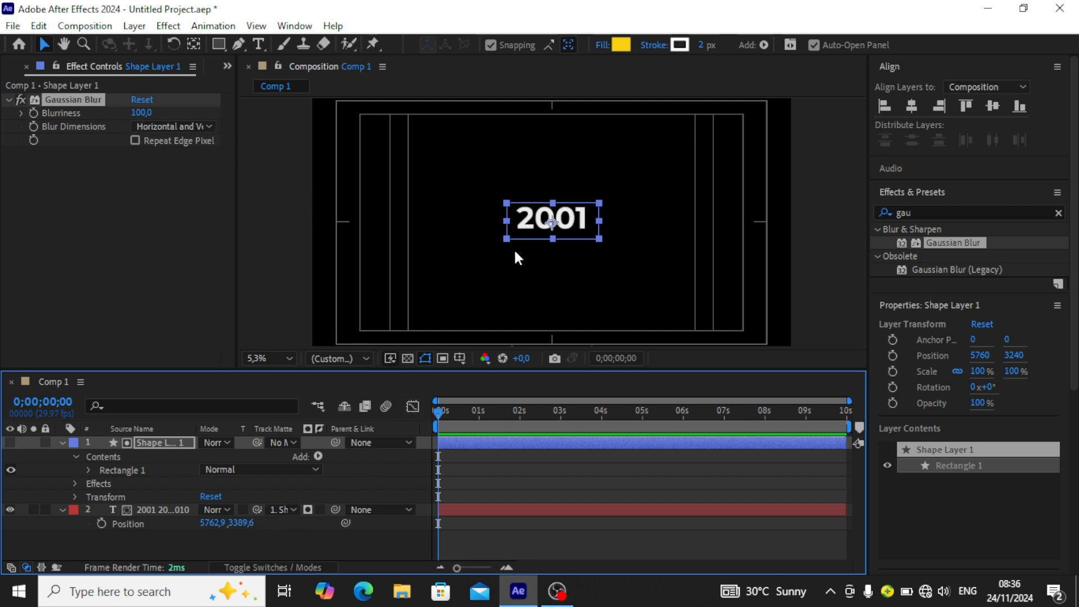
# - Enable the Position stopwatch on the year text layer to set the first keyframe at 0s
pyautogui.click(102, 524)
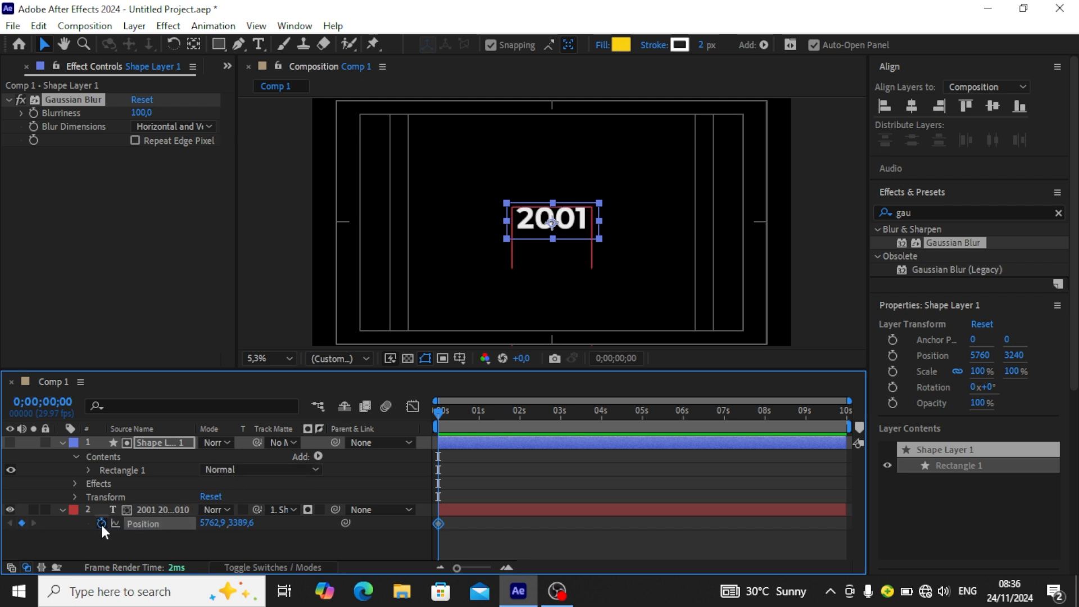
pyautogui.click(162, 509)
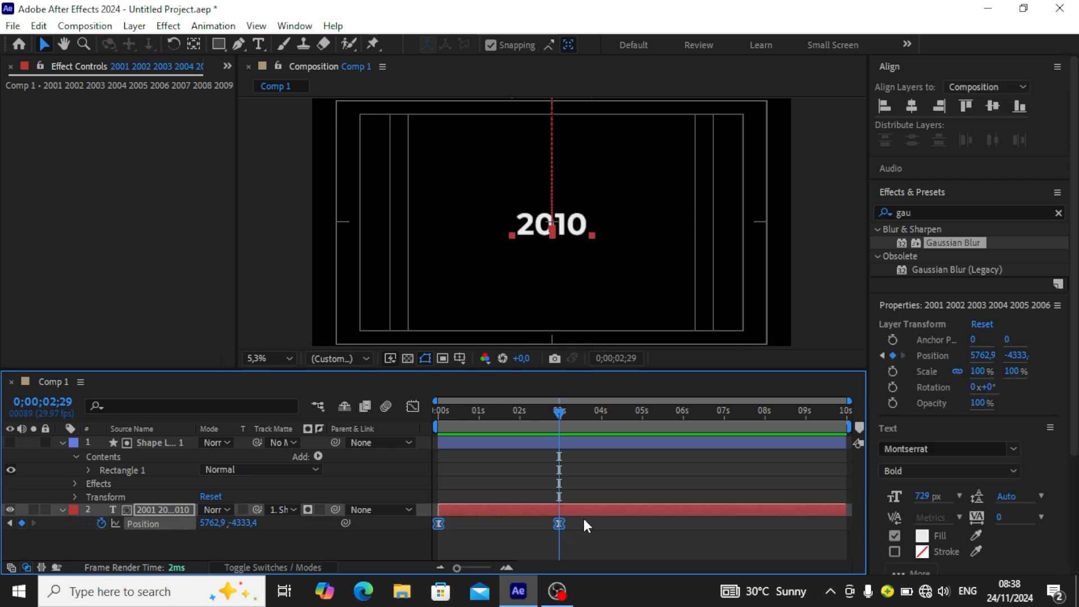
pyautogui.moveTo(503, 525)
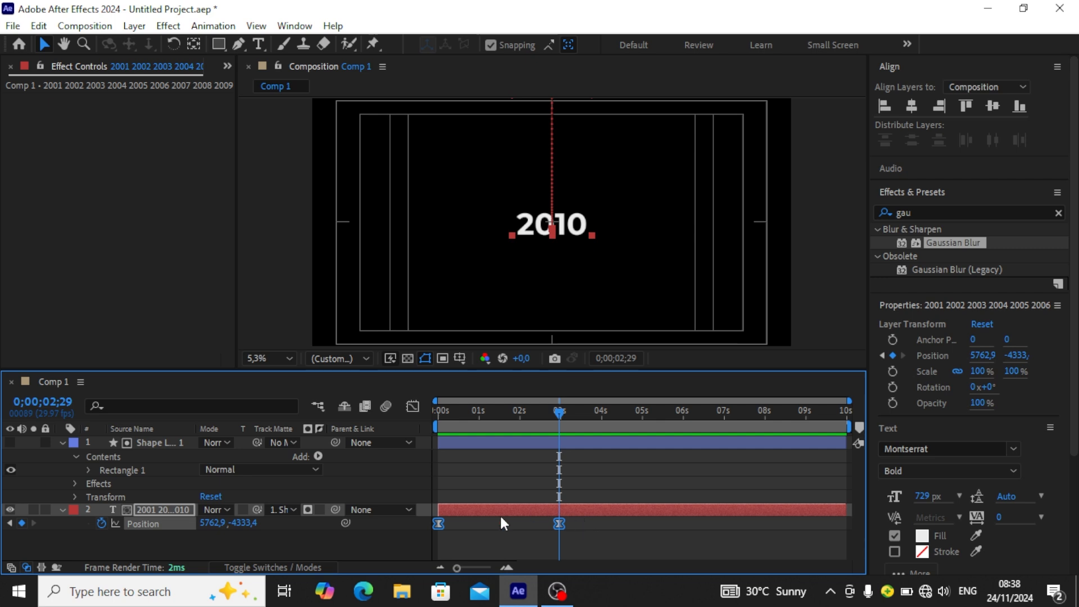
pyautogui.moveTo(280, 566)
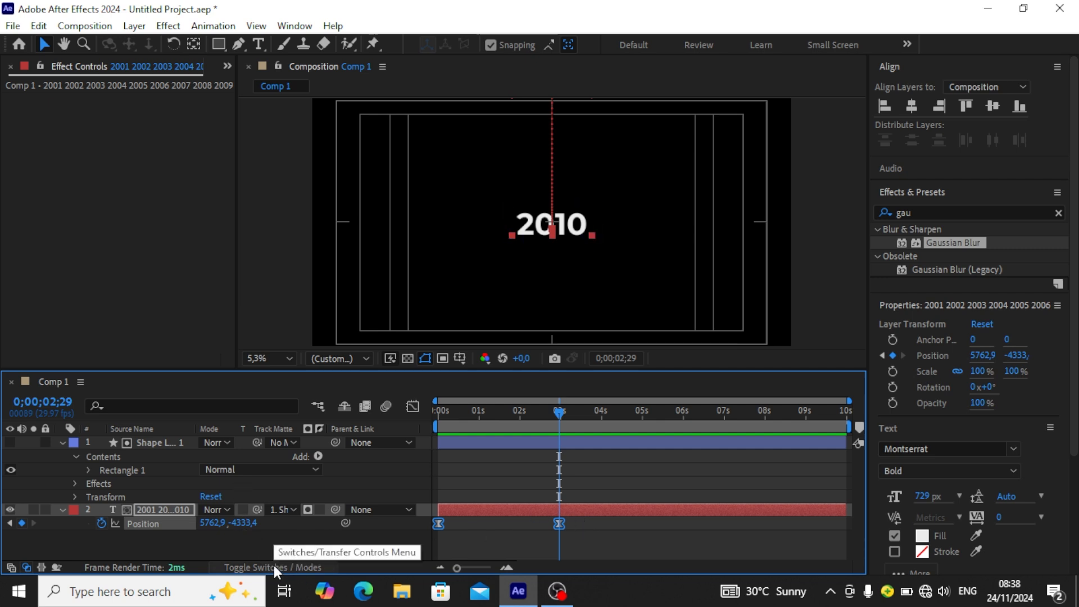
pyautogui.click(272, 567)
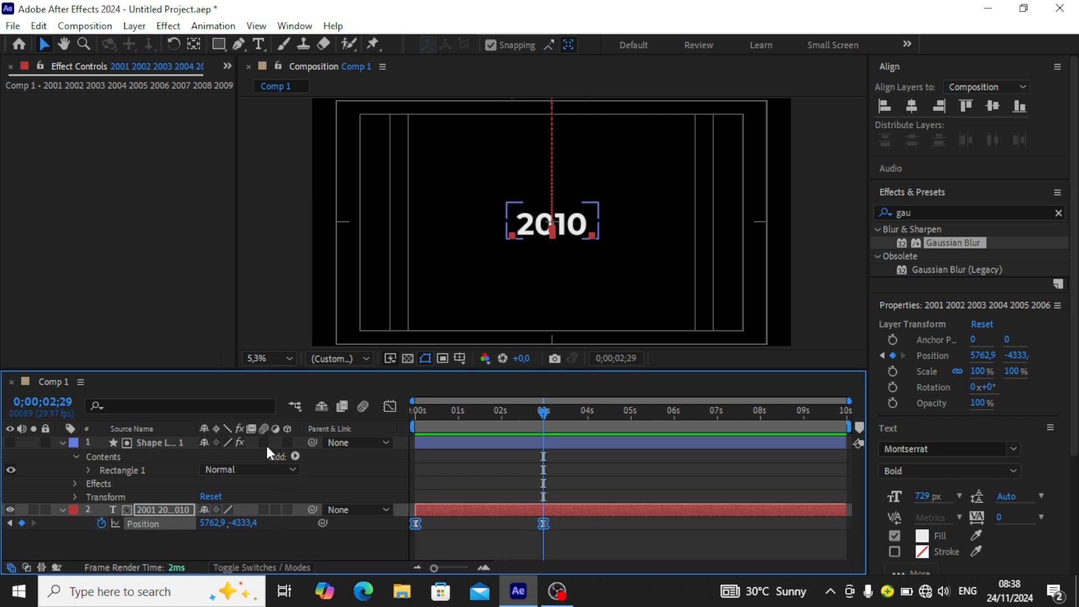
pyautogui.moveTo(270, 447)
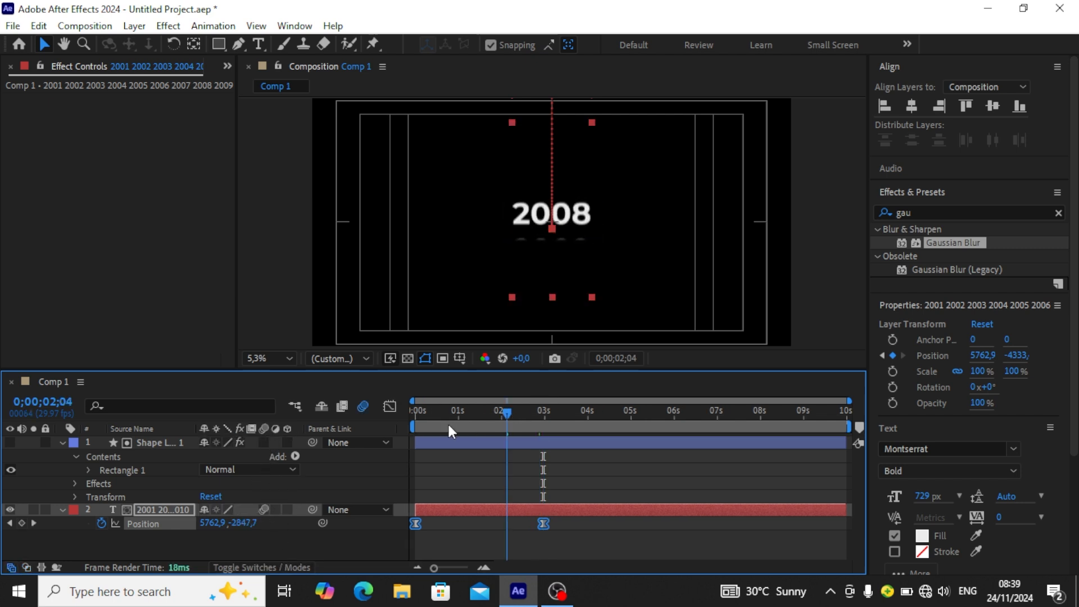
pyautogui.click(414, 411)
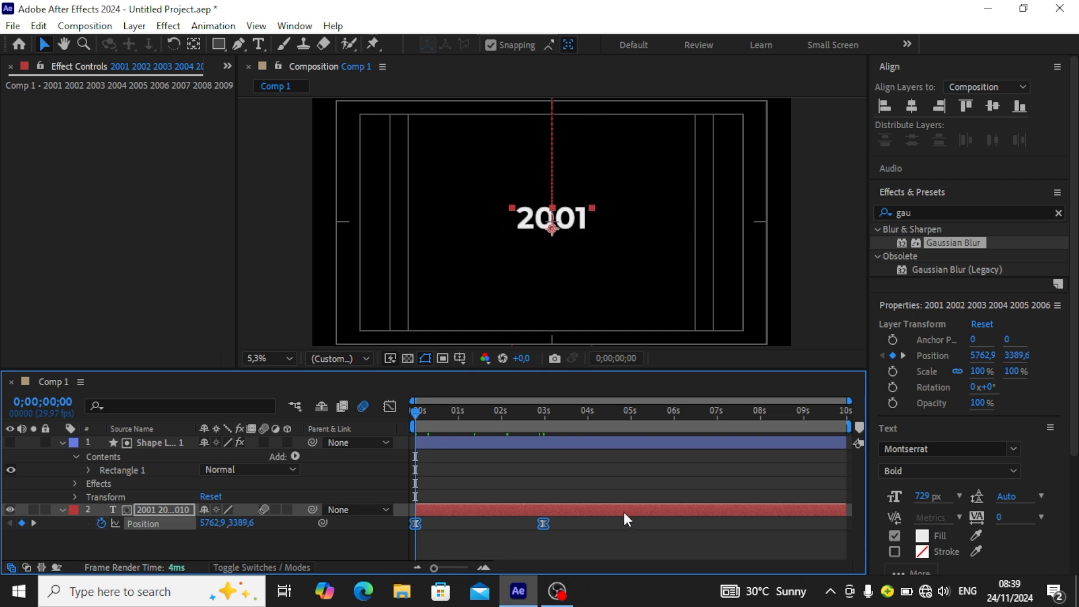
pyautogui.click(480, 410)
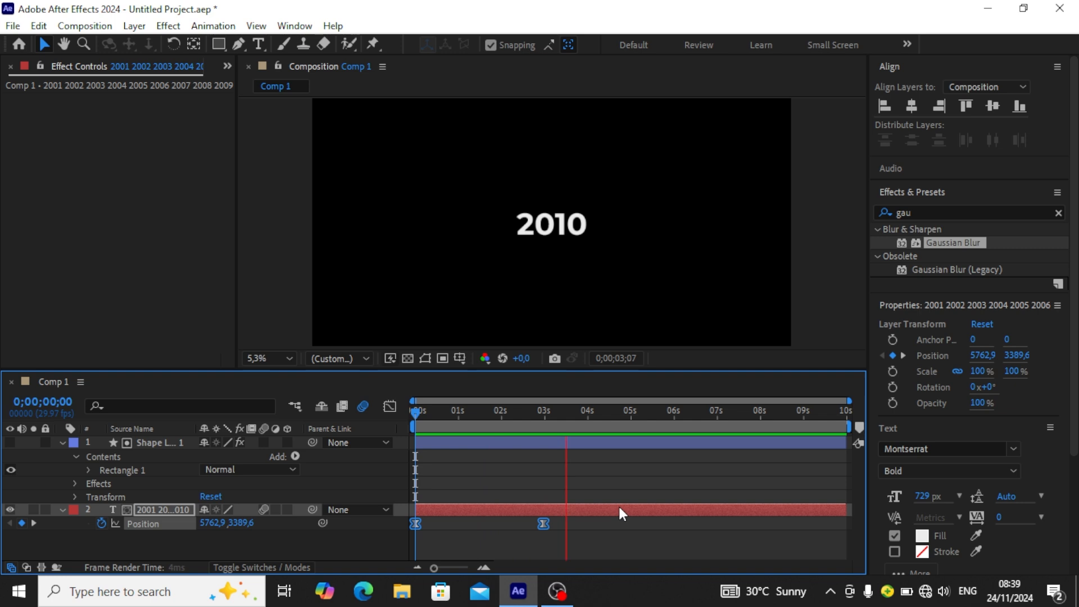
pyautogui.click(579, 410)
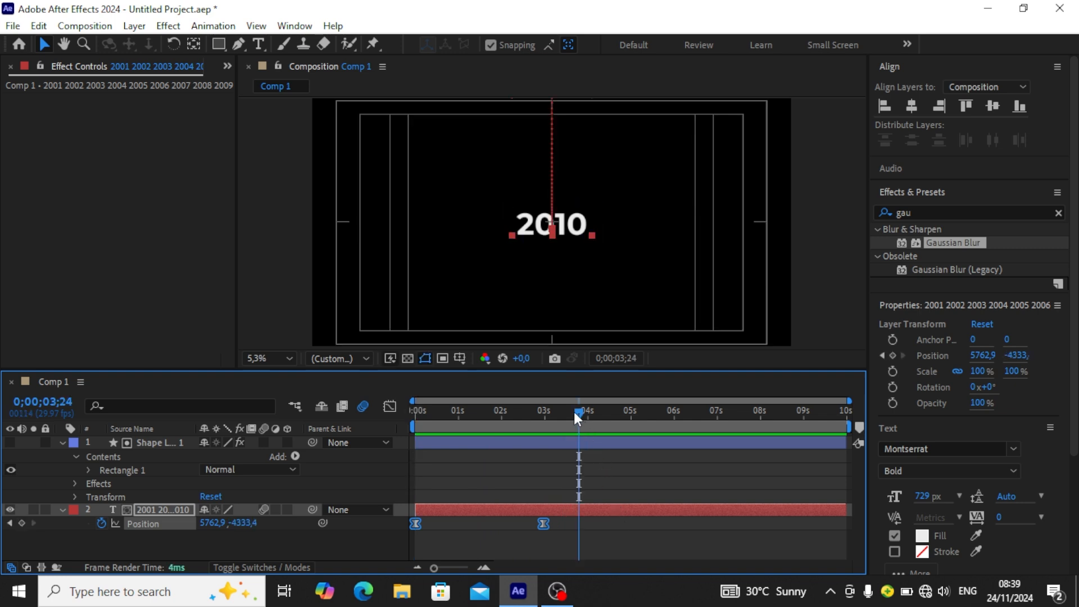
pyautogui.moveTo(579, 419)
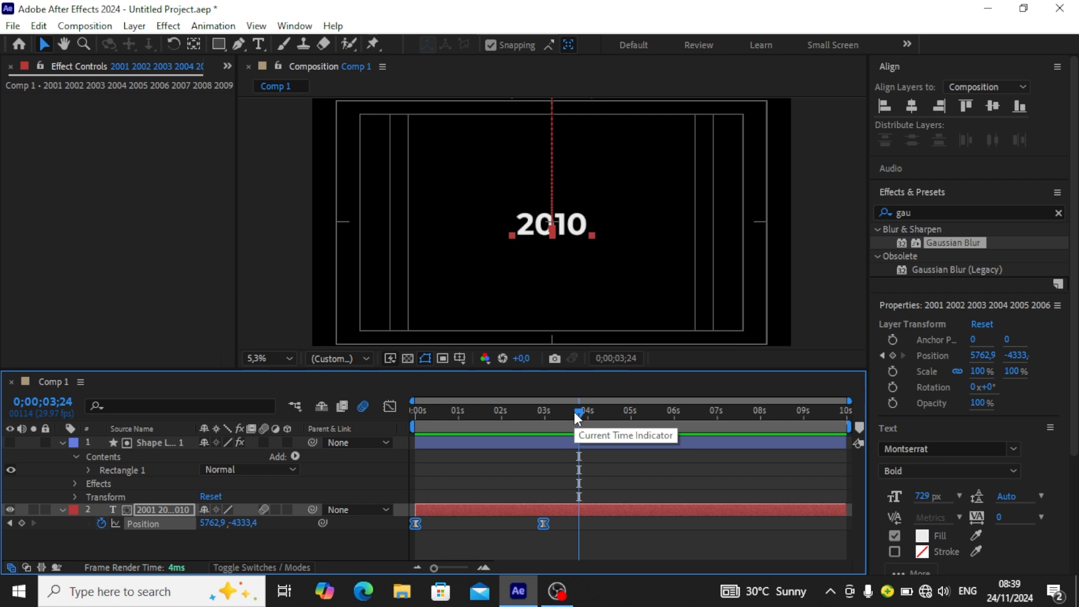
pyautogui.moveTo(578, 418)
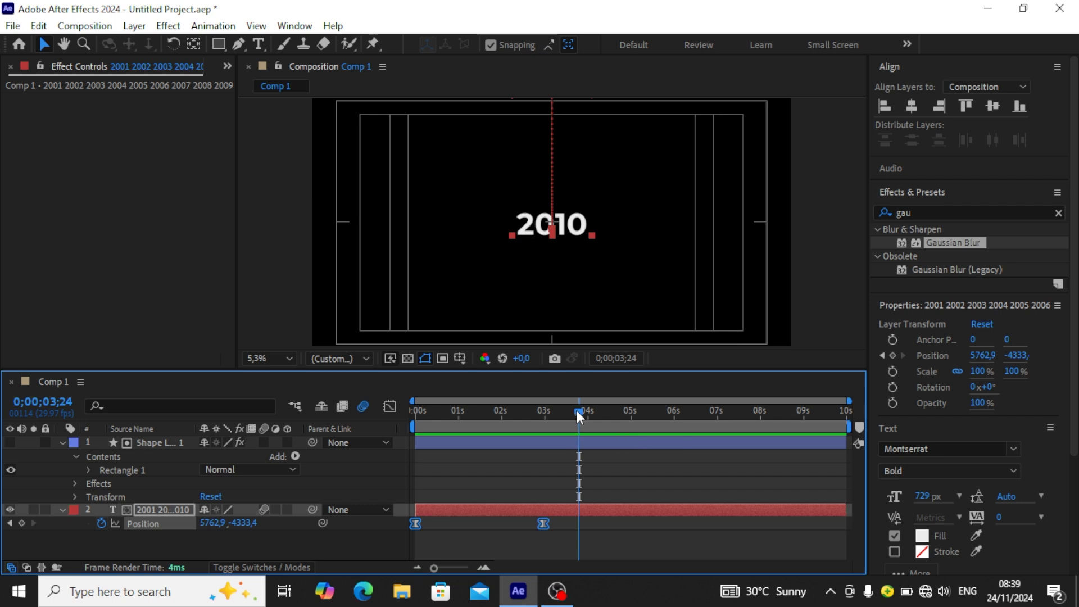